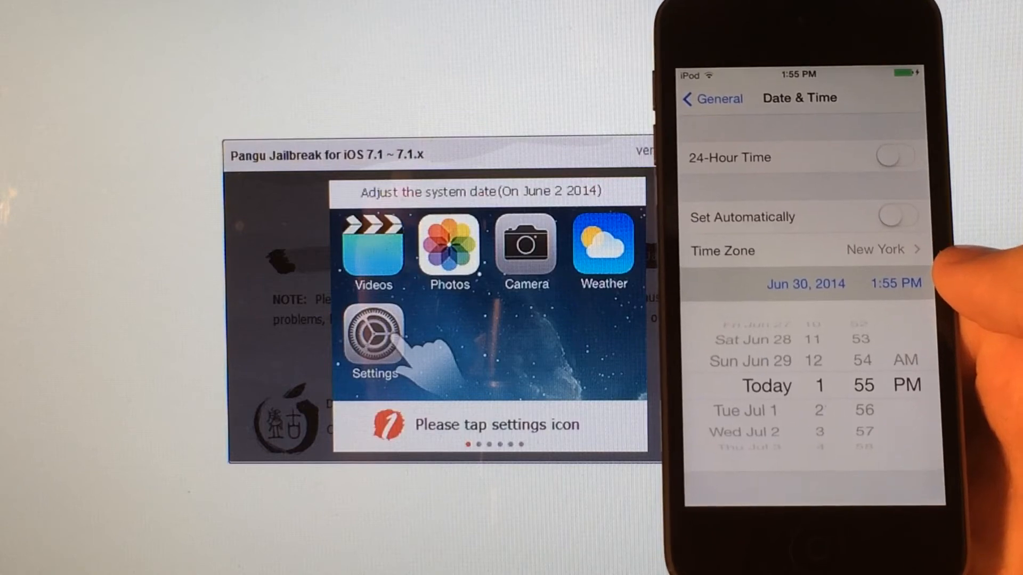
pyautogui.scroll(-3)
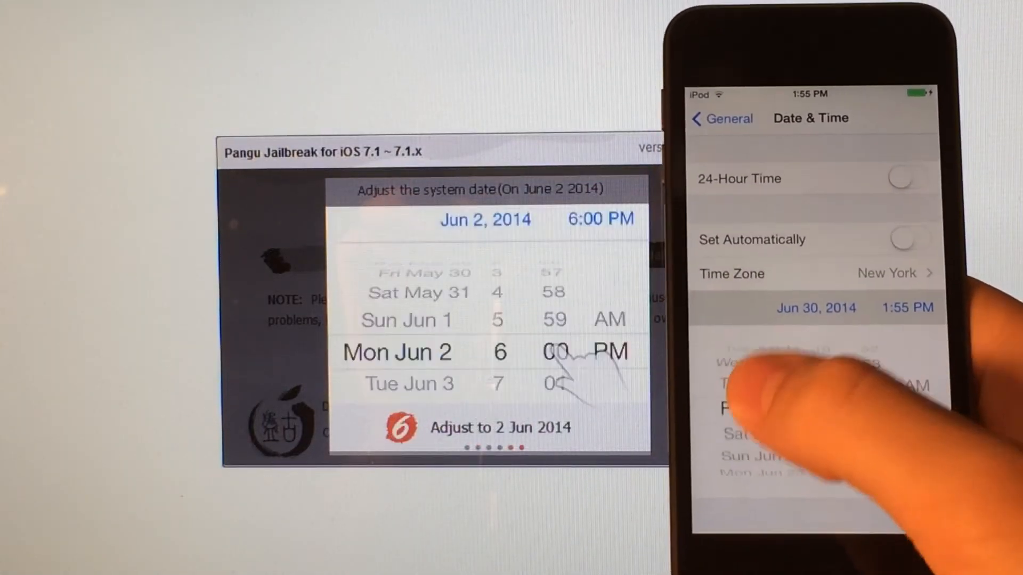